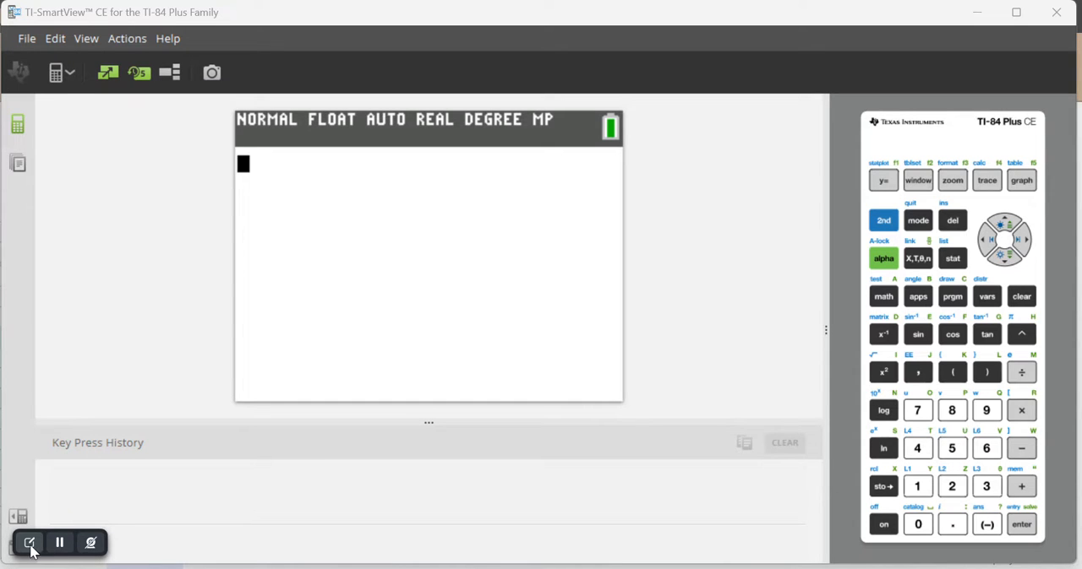
# Step: Start Y1 as sin( in the Y= equation editor
pyautogui.click(31, 545)
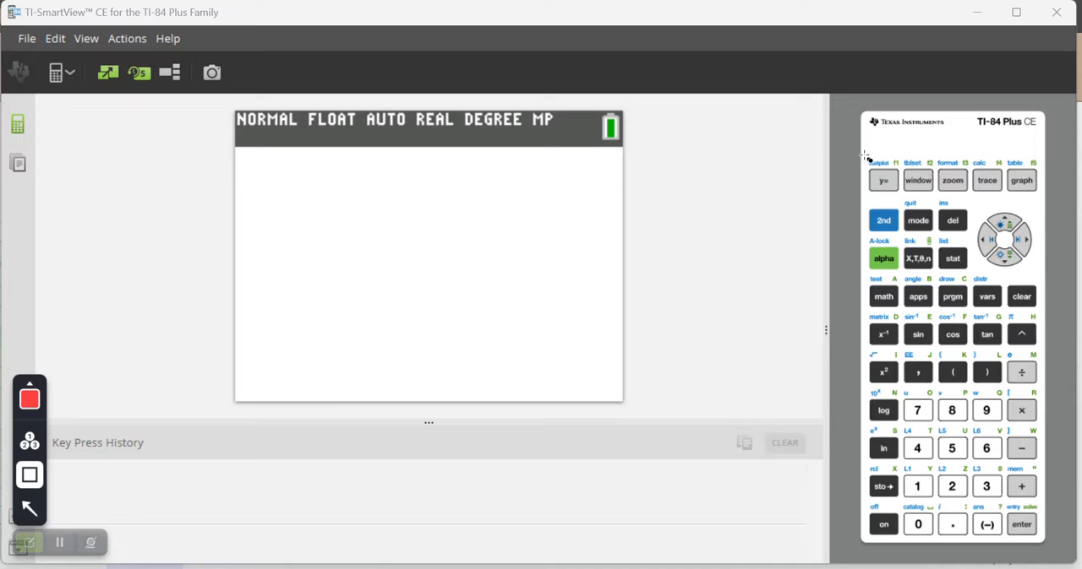
pyautogui.click(882, 179)
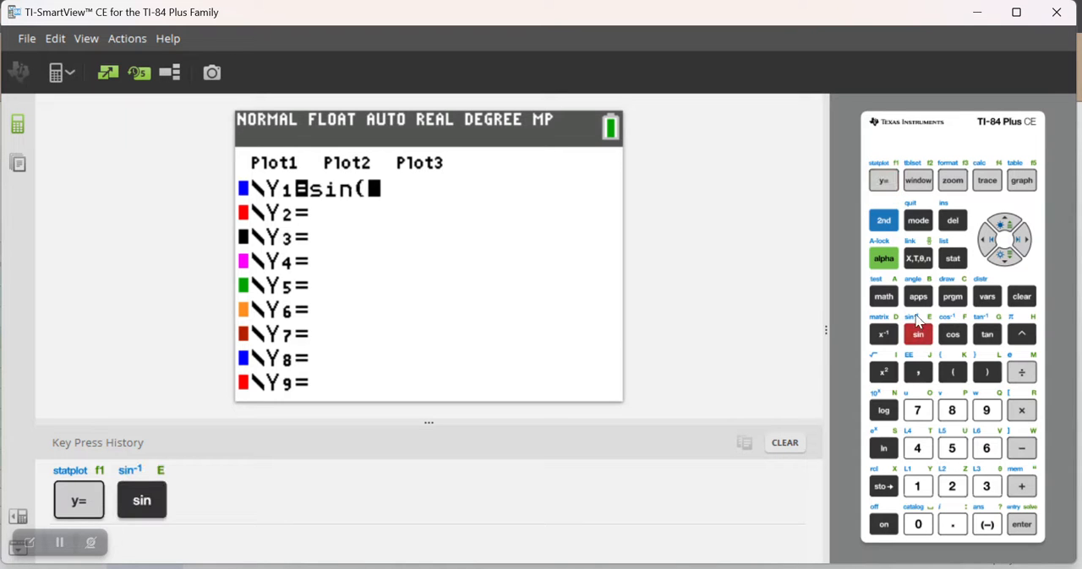
# Step: Complete Y1=sin(X) and Y2=cos(X), then quit to the home screen
pyautogui.click(918, 259)
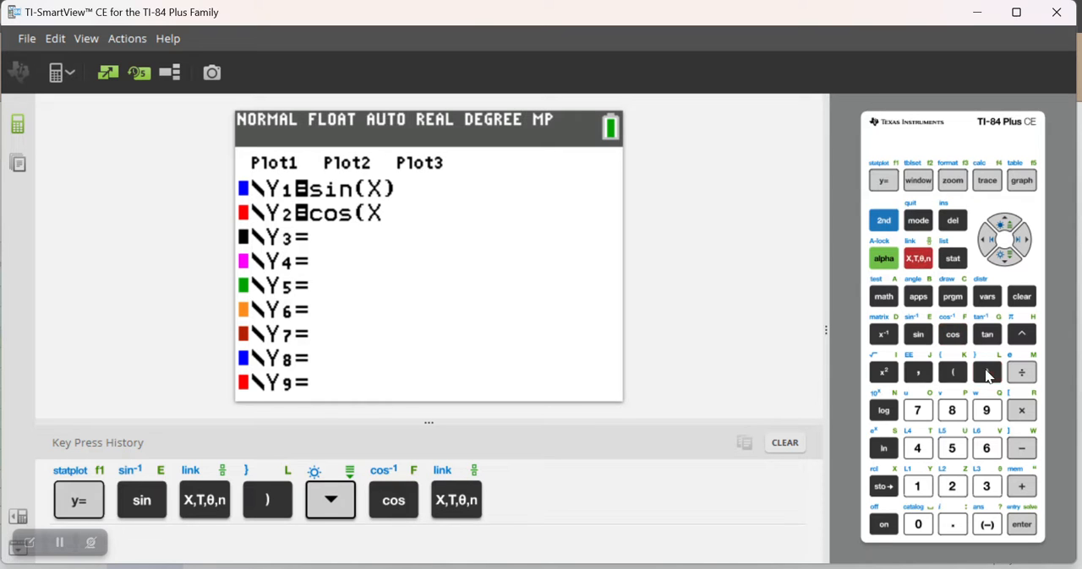
pyautogui.click(987, 372)
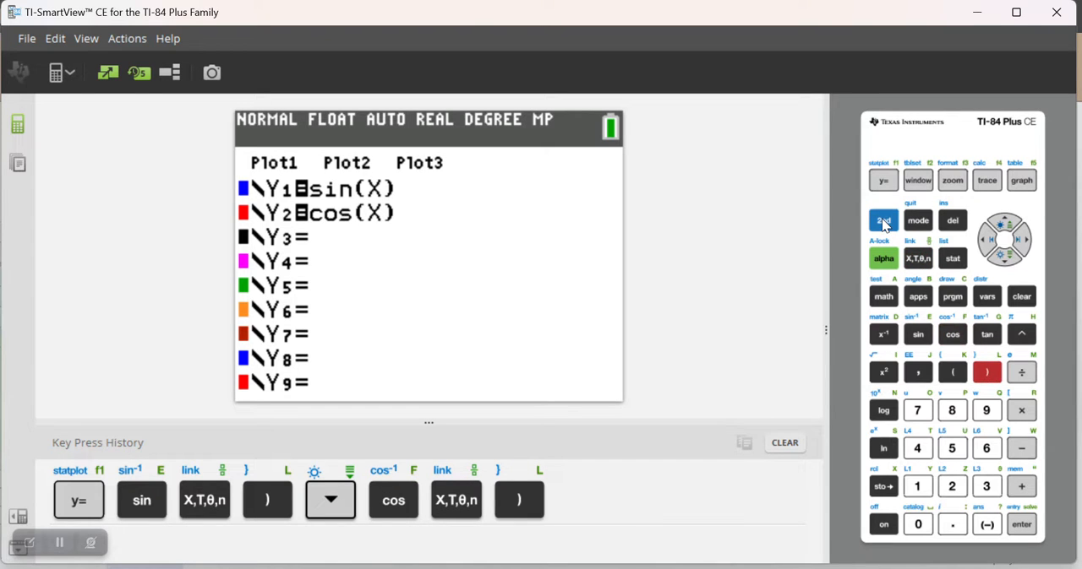
pyautogui.click(918, 220)
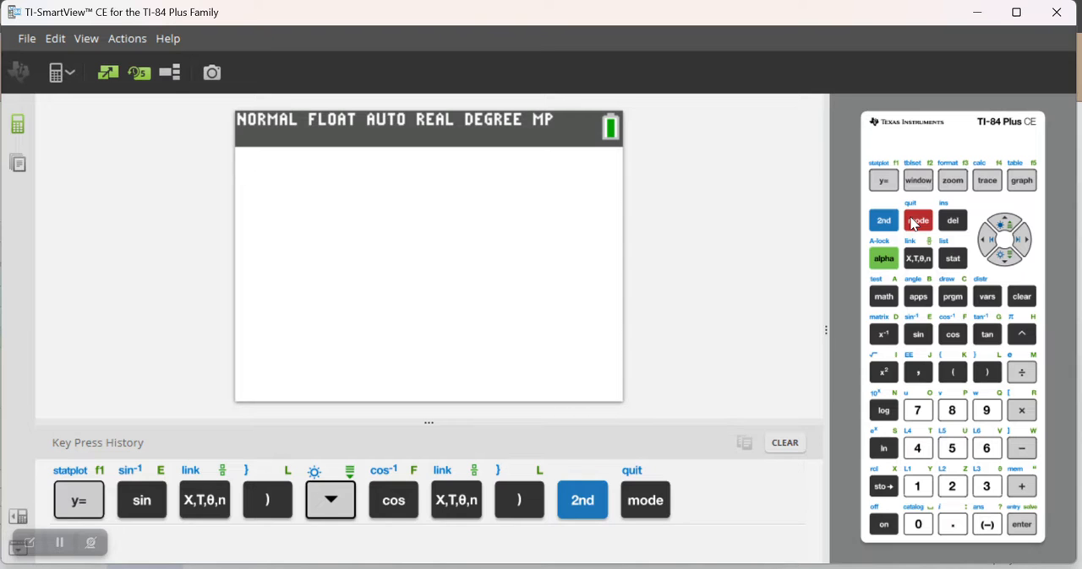
# Step: Bring up the mode settings screen to change the angle mode to RADIAN
pyautogui.click(918, 220)
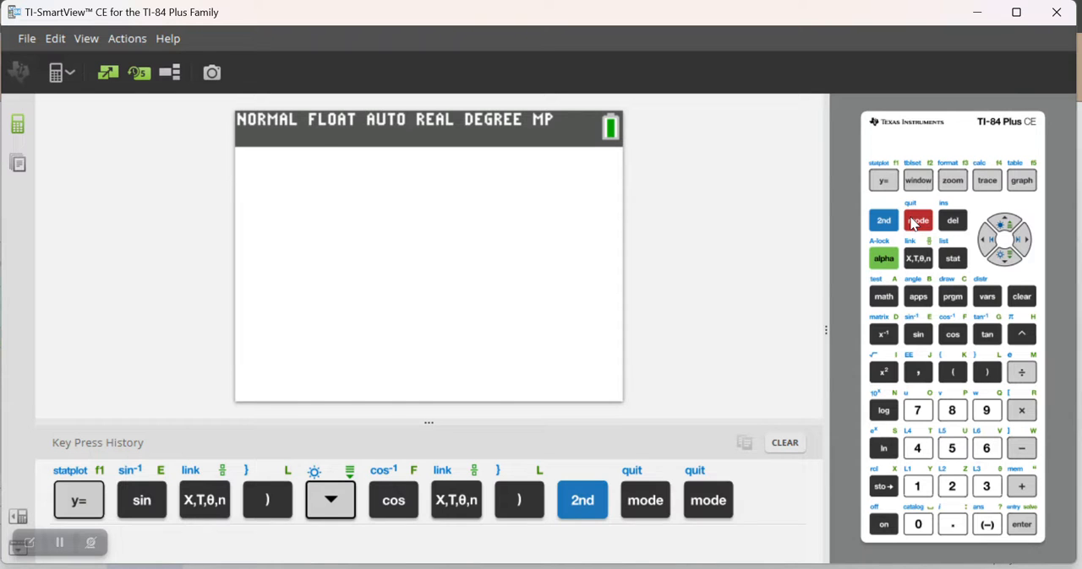
pyautogui.click(918, 220)
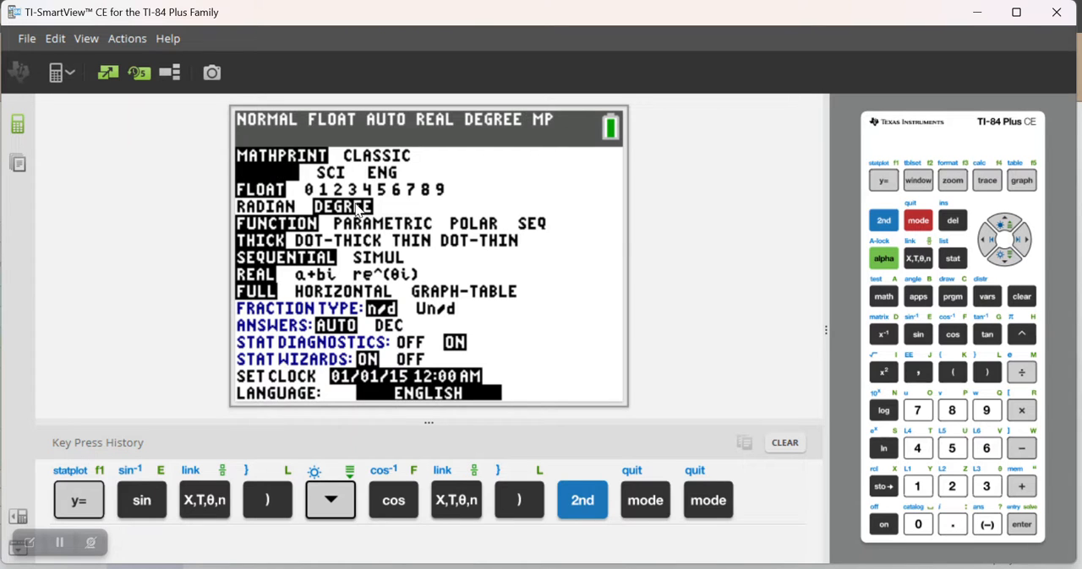
pyautogui.moveTo(713, 210)
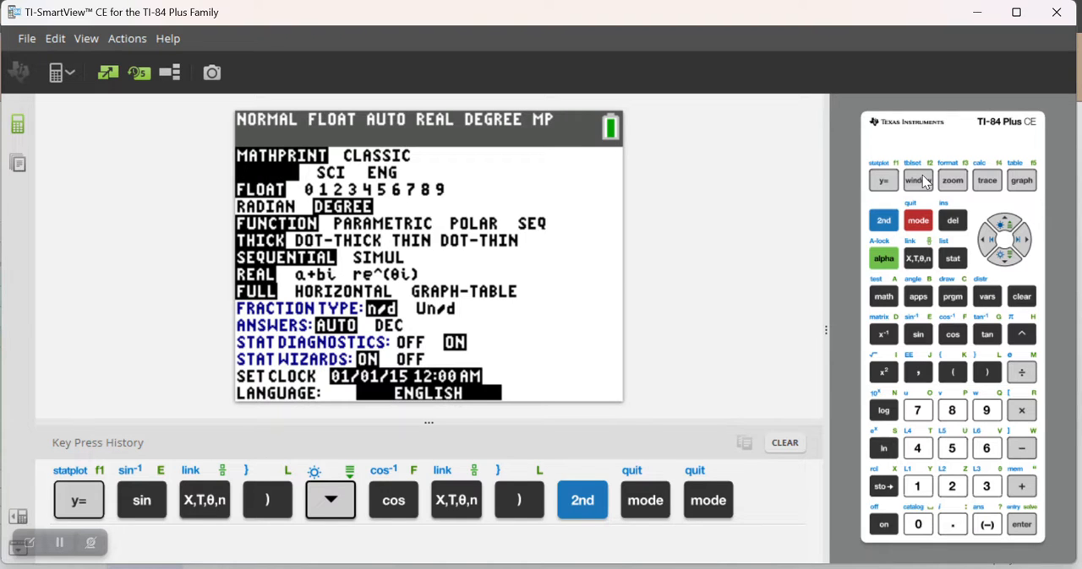
pyautogui.moveTo(922, 182)
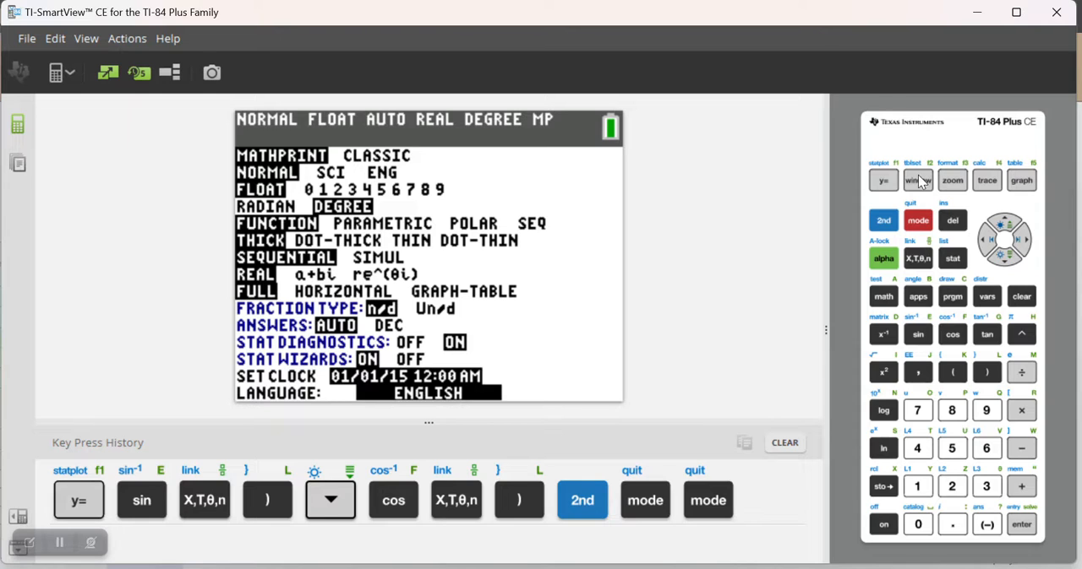
pyautogui.moveTo(916, 179)
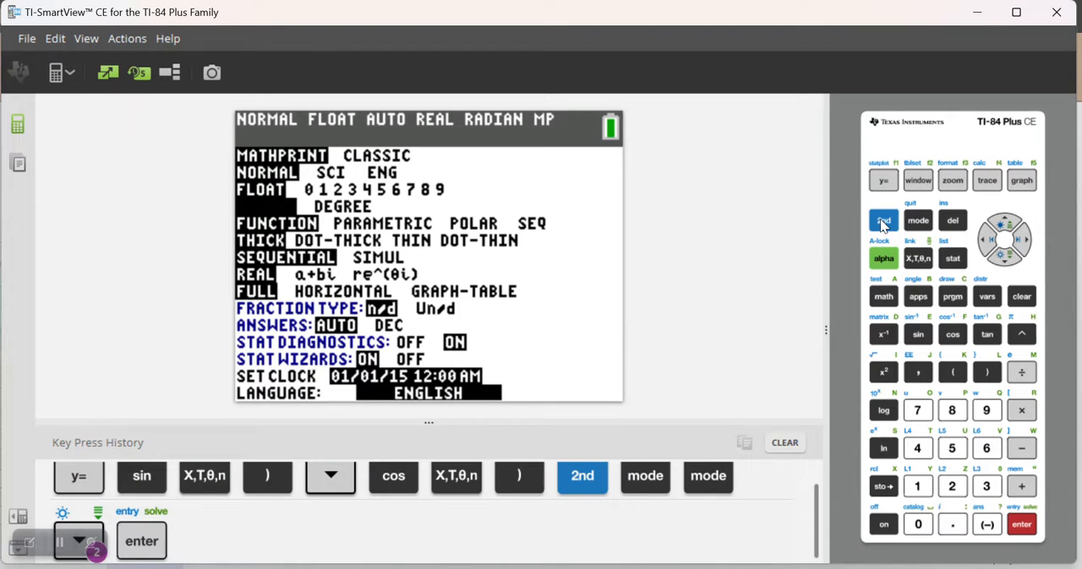
# Step: Graph Y1 and Y2 in radian mode, then show the WINDOW settings
pyautogui.click(1020, 179)
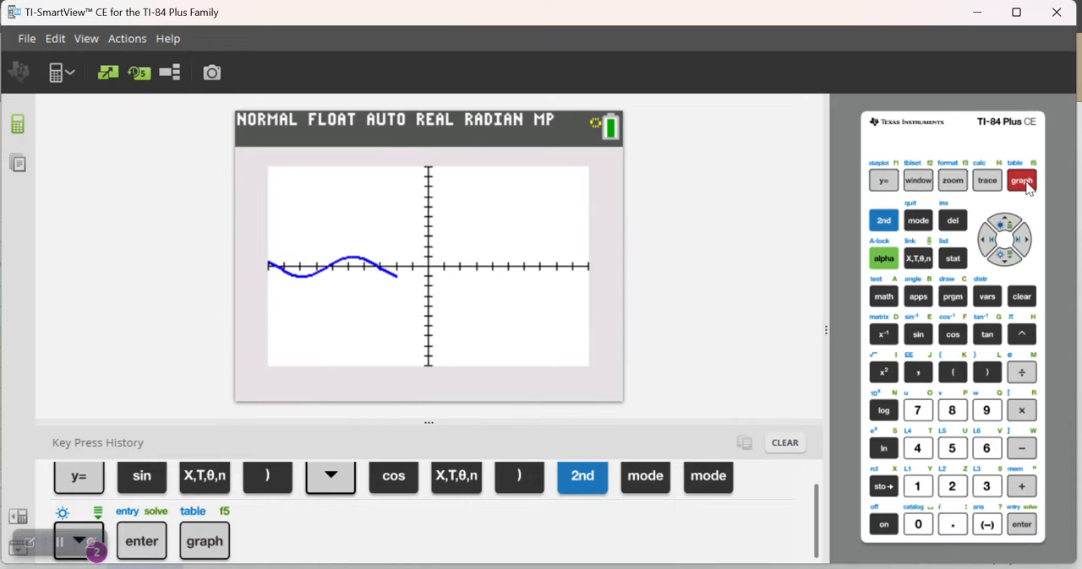
pyautogui.click(1020, 179)
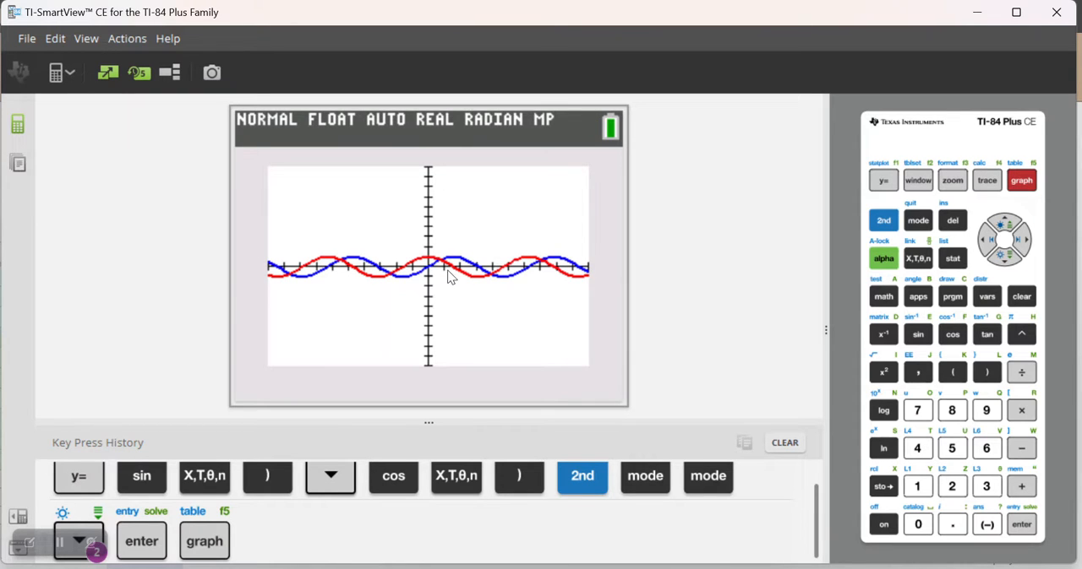
pyautogui.moveTo(486, 287)
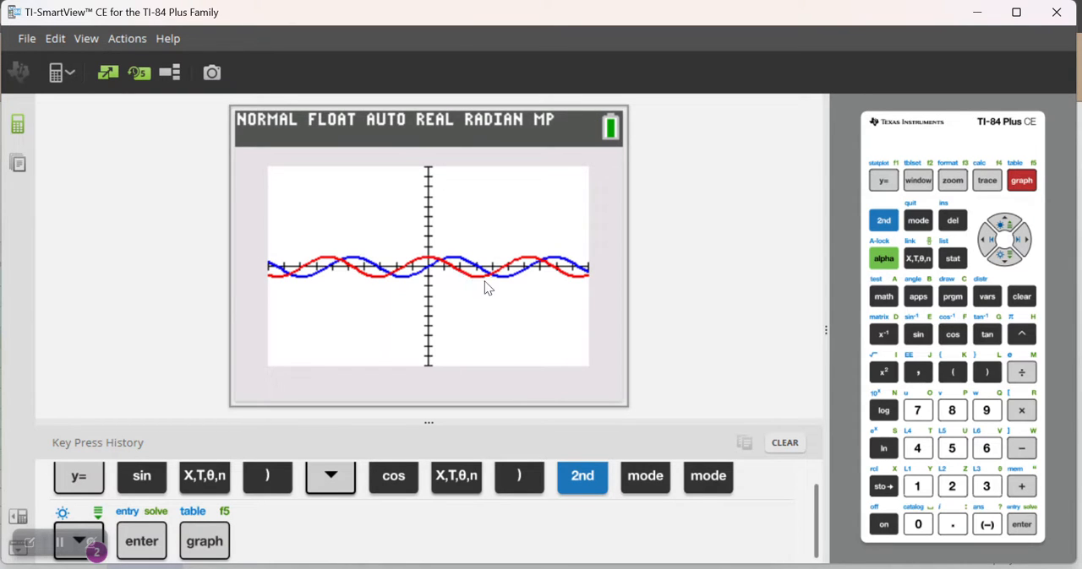
pyautogui.moveTo(621, 283)
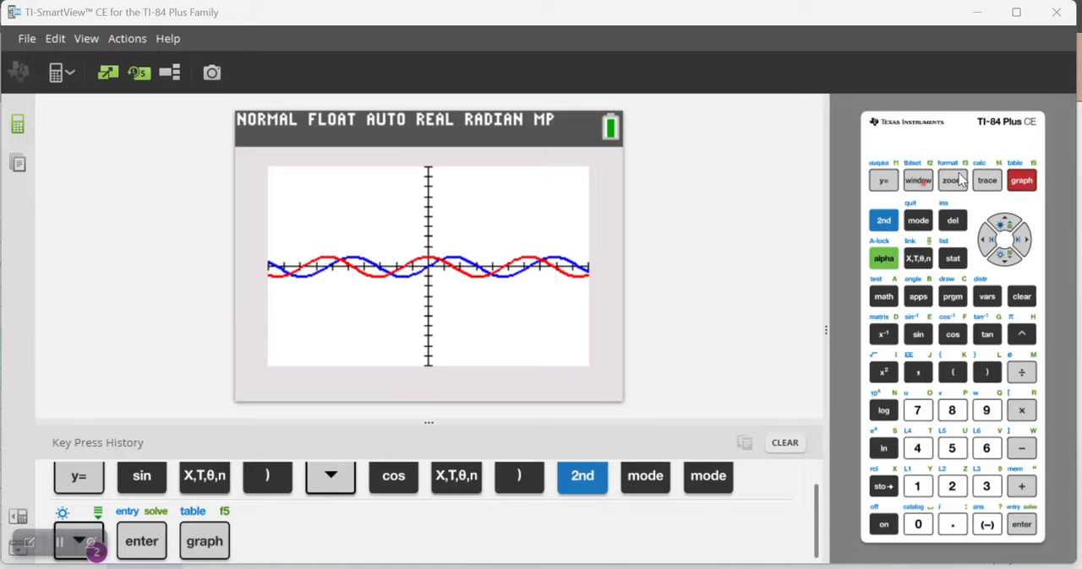
pyautogui.click(918, 180)
pyautogui.write('-2')
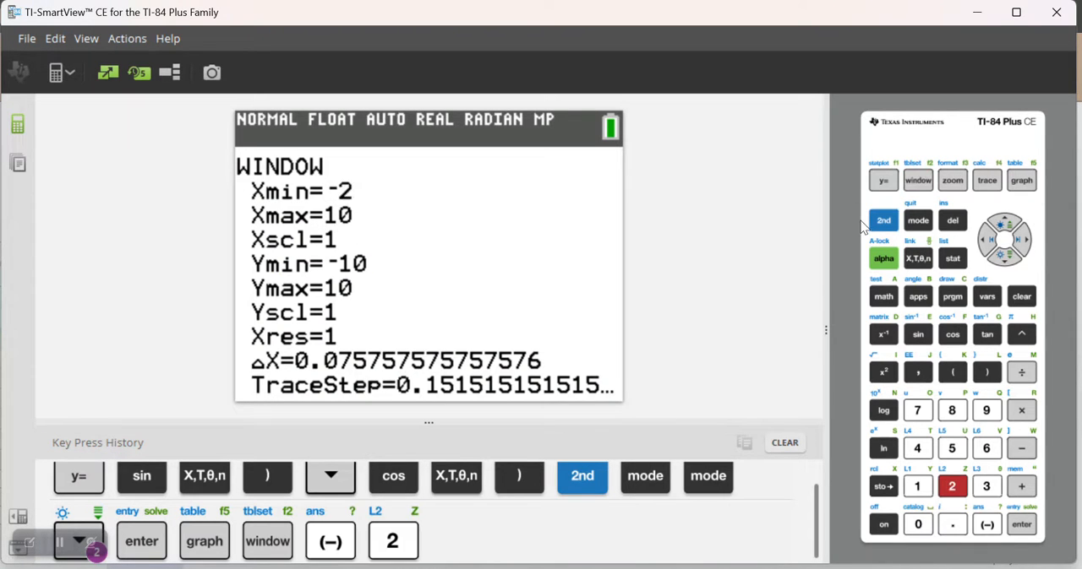
# Step: Set Xmin=-2π, Xmax=2π, Xscl=π/12, Ymin=-2, Ymax=2, Yscl=0.5 and regraph
pyautogui.click(1020, 334)
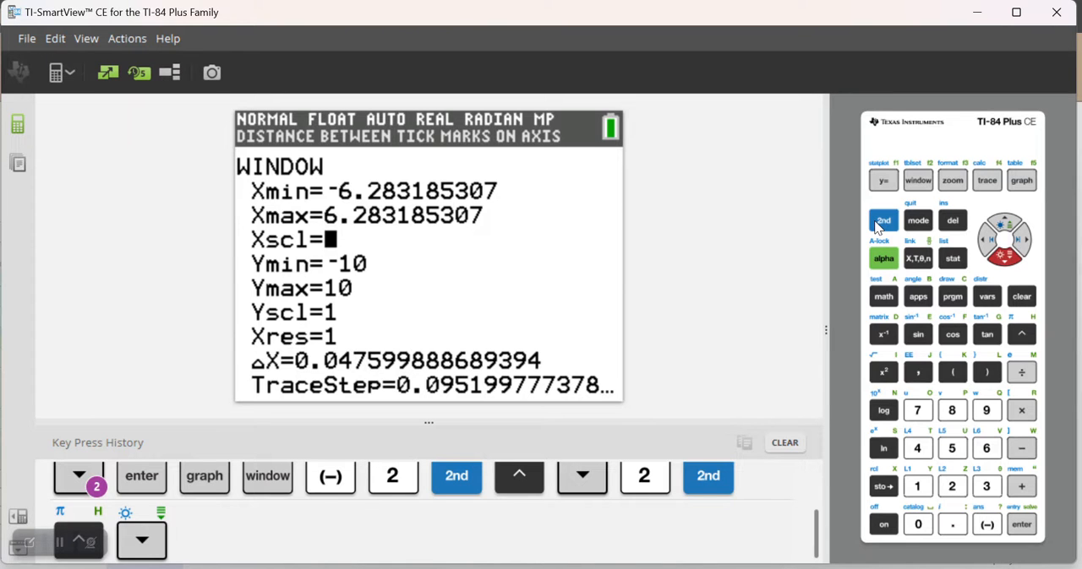
pyautogui.click(1021, 335)
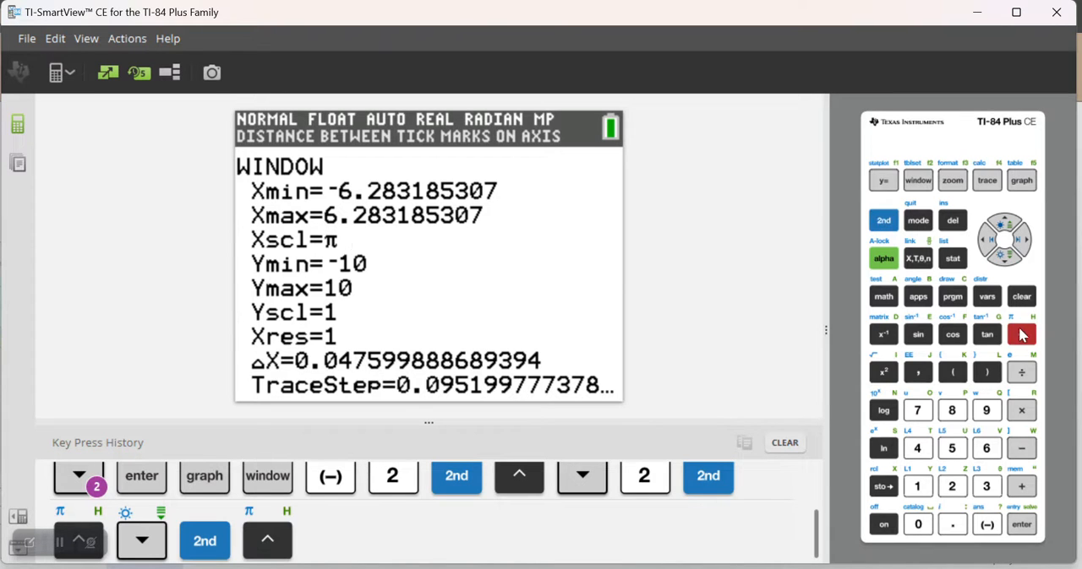
pyautogui.click(951, 487)
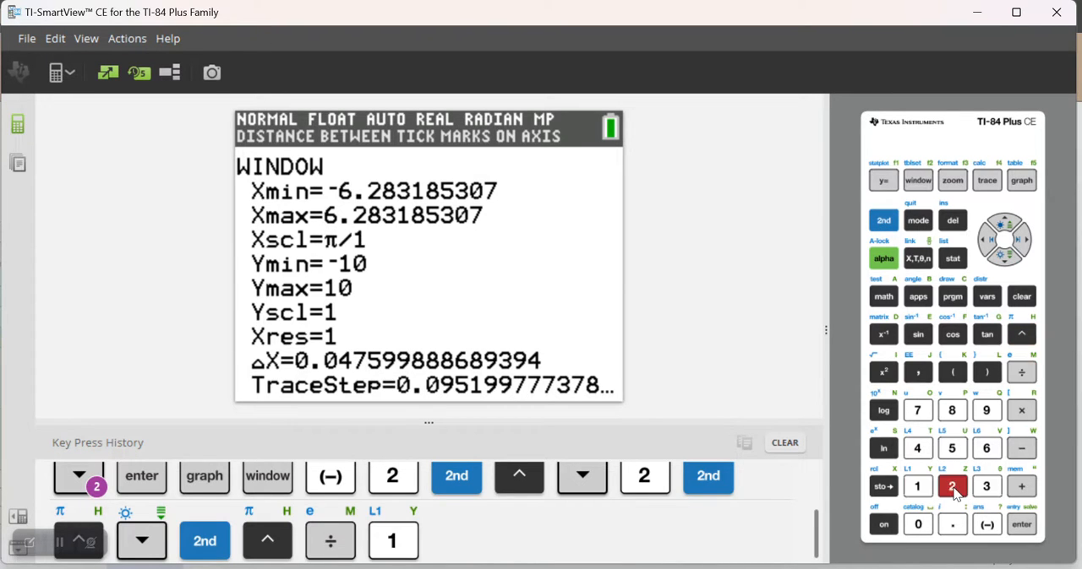
pyautogui.click(951, 487)
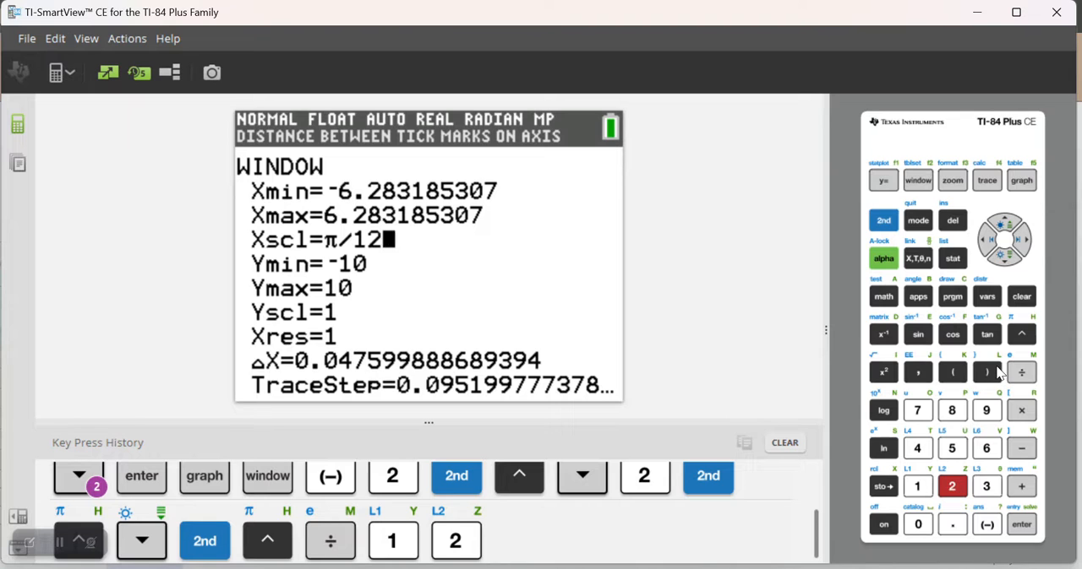
pyautogui.moveTo(1011, 267)
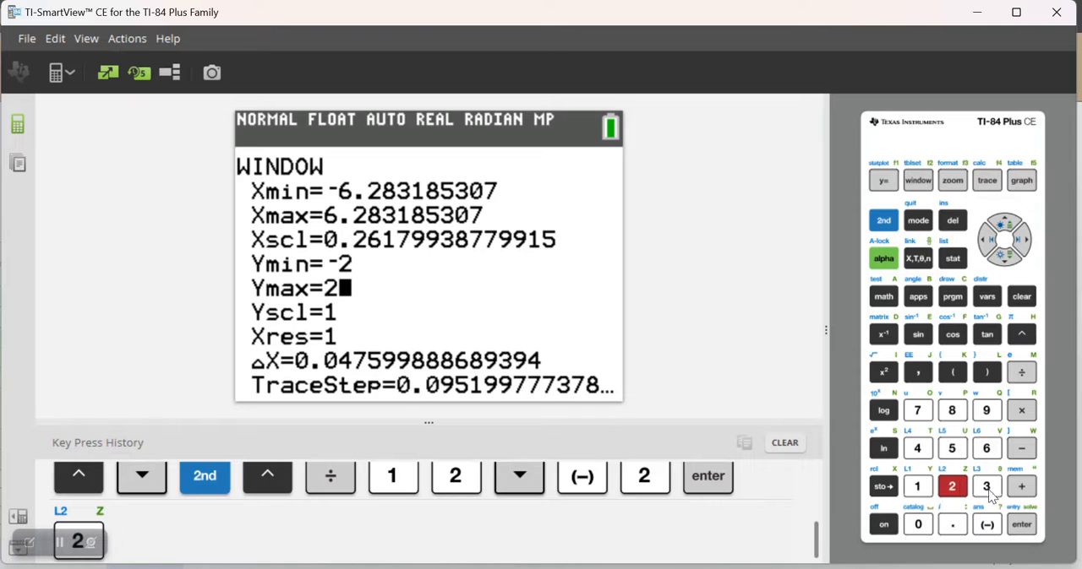
pyautogui.click(1021, 524)
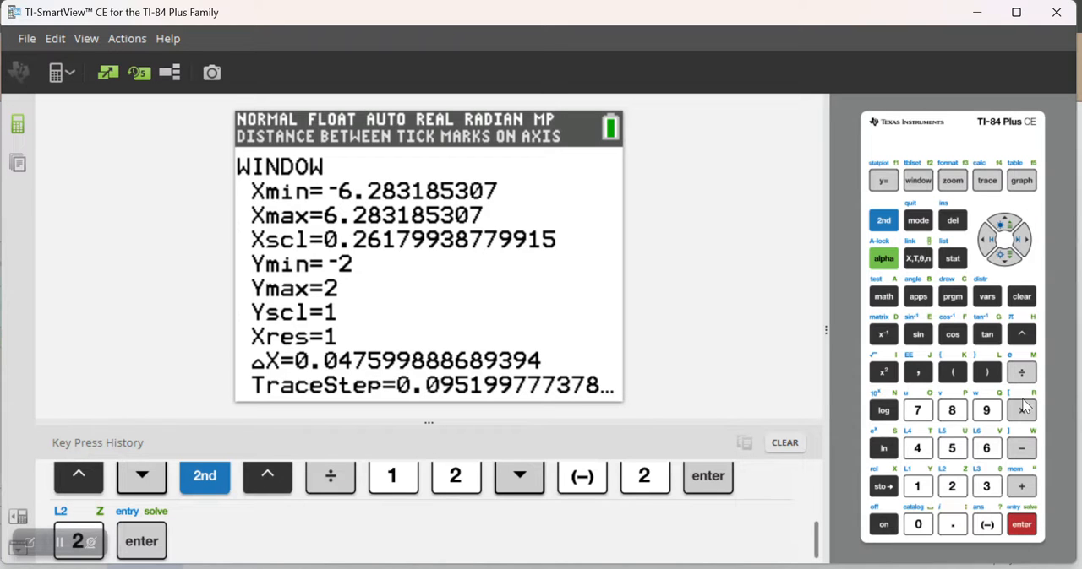
pyautogui.click(953, 524)
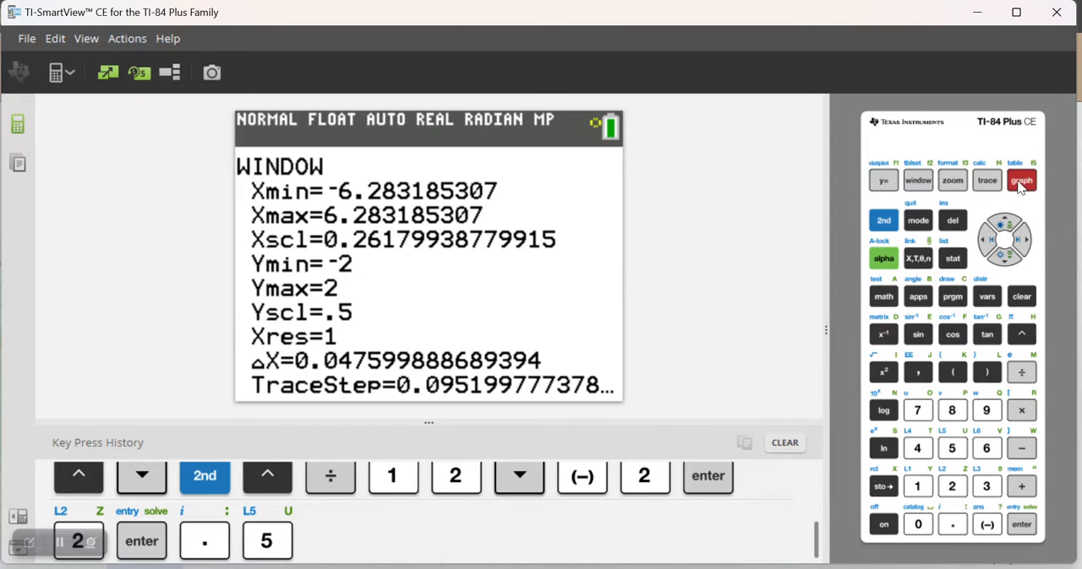
pyautogui.click(1021, 179)
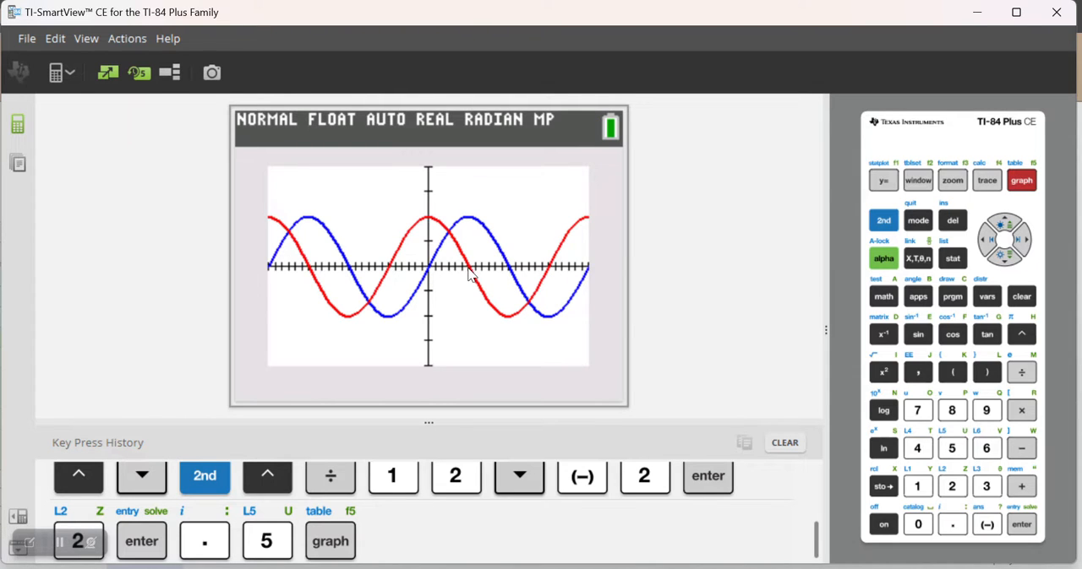
pyautogui.moveTo(600, 270)
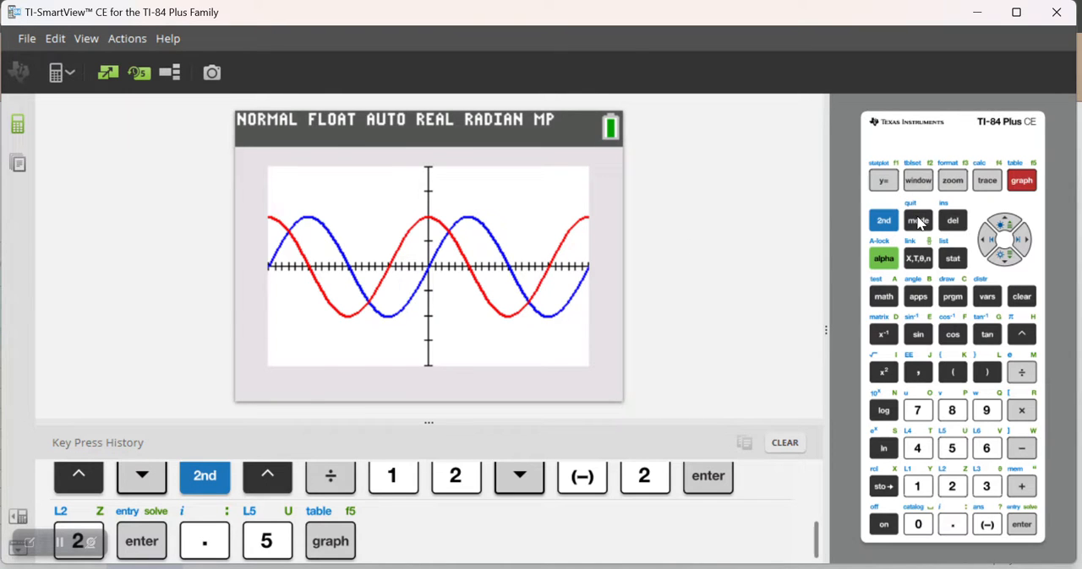
# Step: Return to the mode settings to switch the angle mode to DEGREE
pyautogui.click(918, 220)
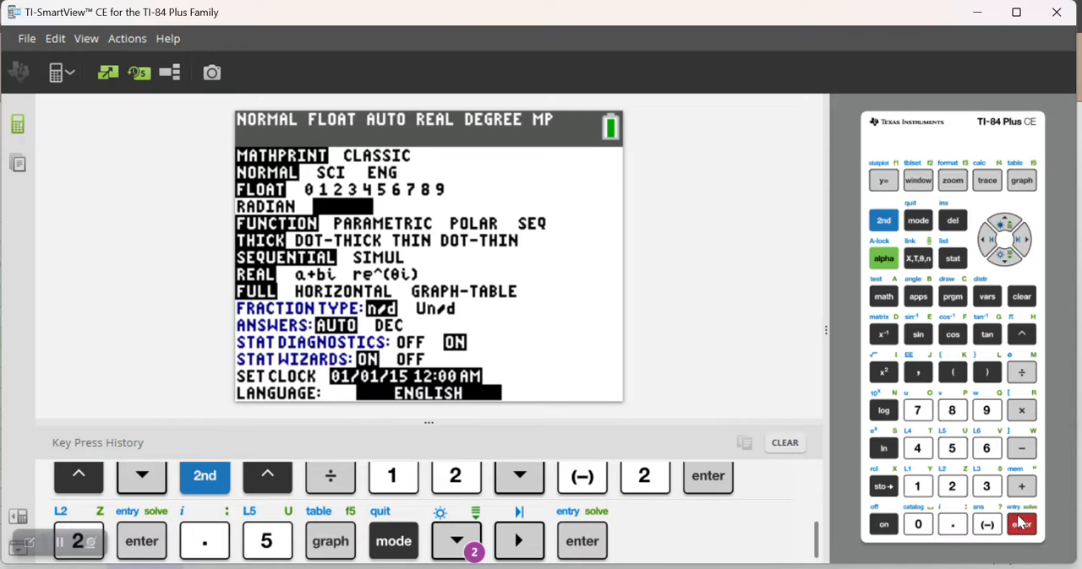
# Step: Regraph sine and cosine in degree mode, then show the WINDOW settings for Xmin=-360
pyautogui.click(1021, 179)
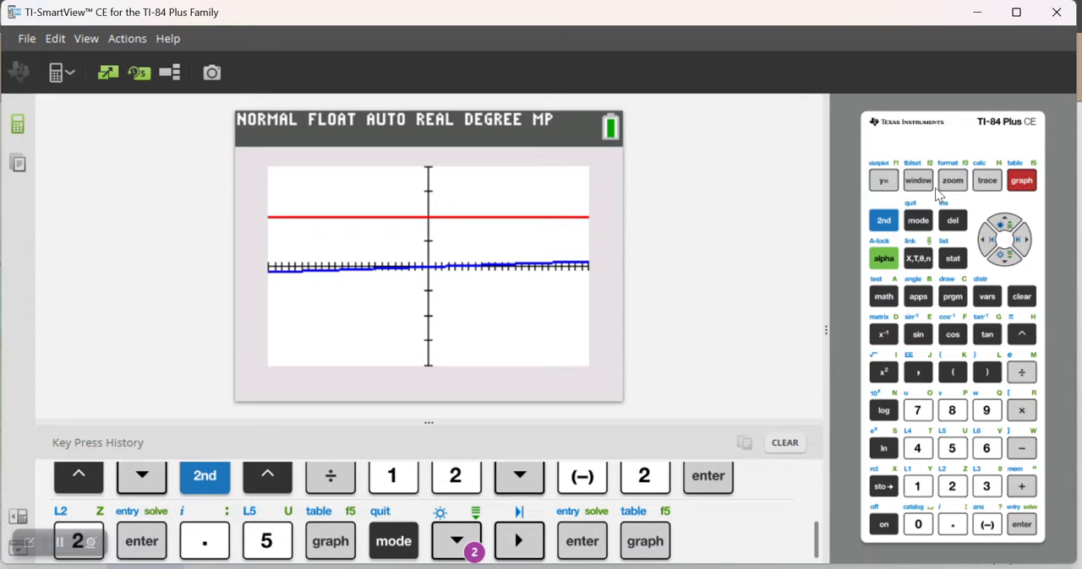
pyautogui.click(918, 179)
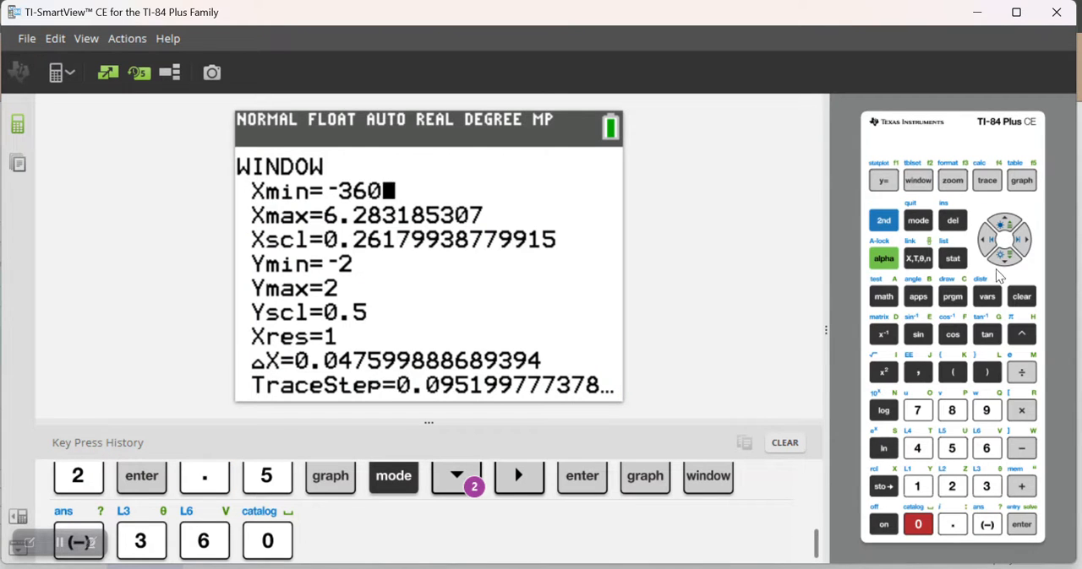
# Step: Set Xmax=360 and Xscl=15, then redraw sine and cosine in degrees
pyautogui.click(986, 448)
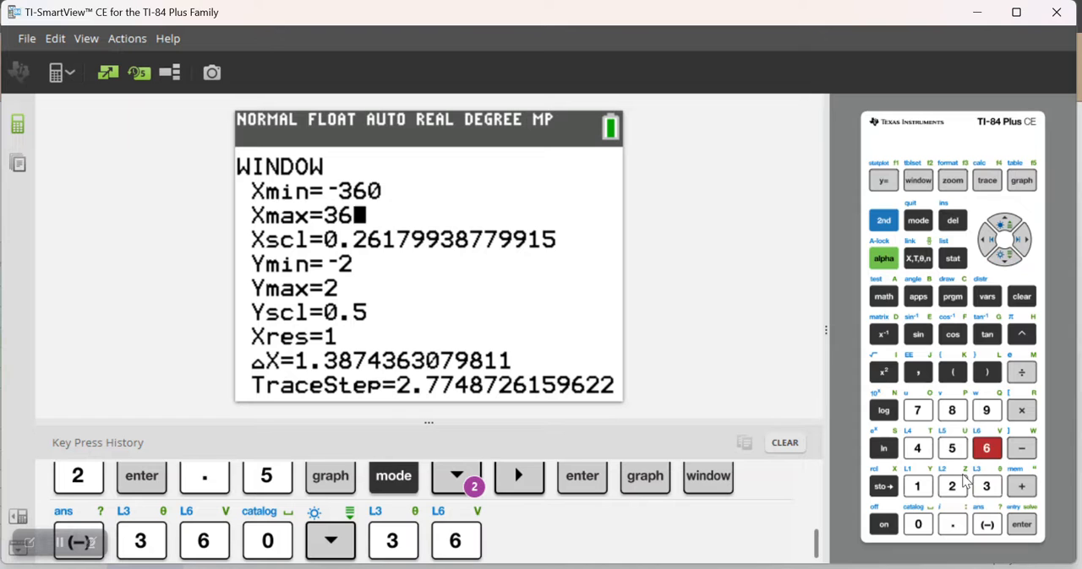
pyautogui.click(1004, 252)
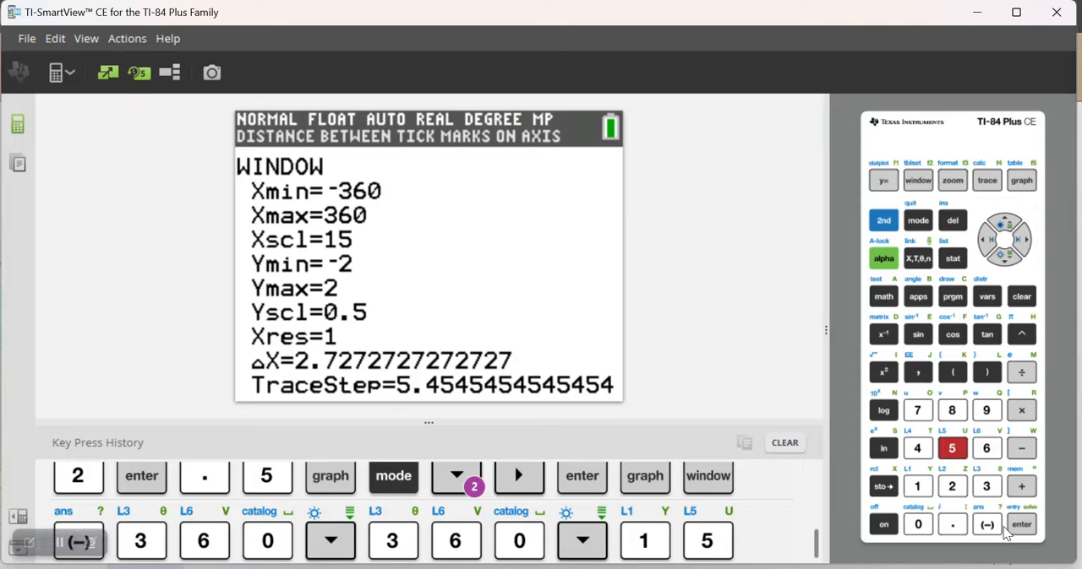
pyautogui.click(1021, 179)
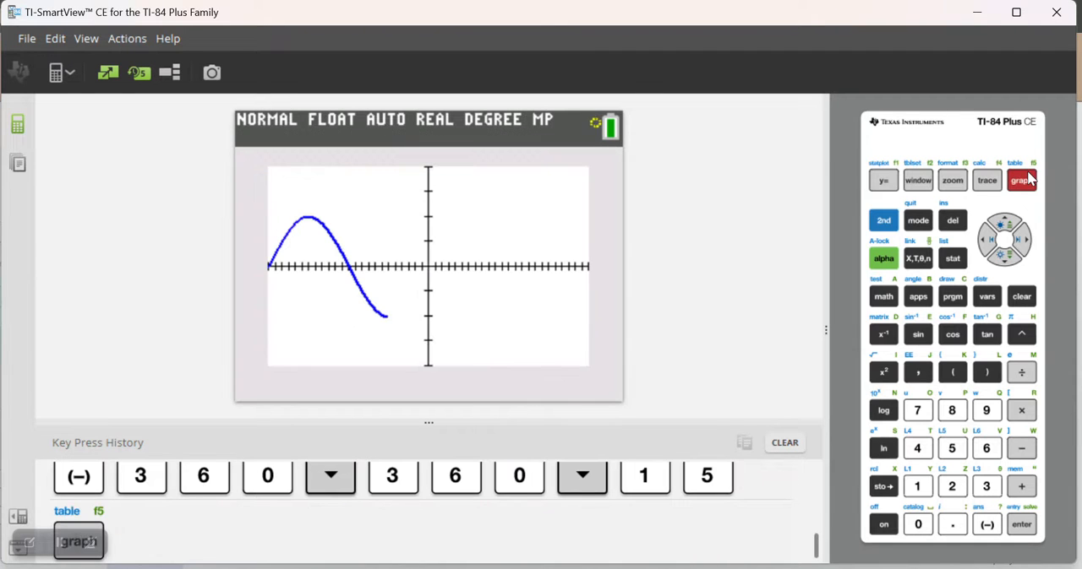
pyautogui.click(1021, 179)
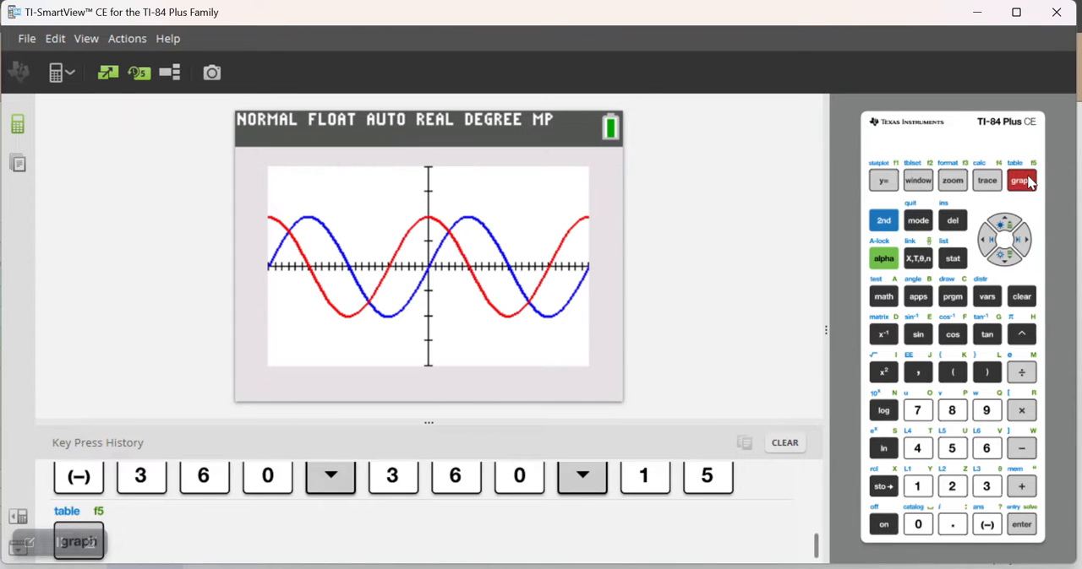